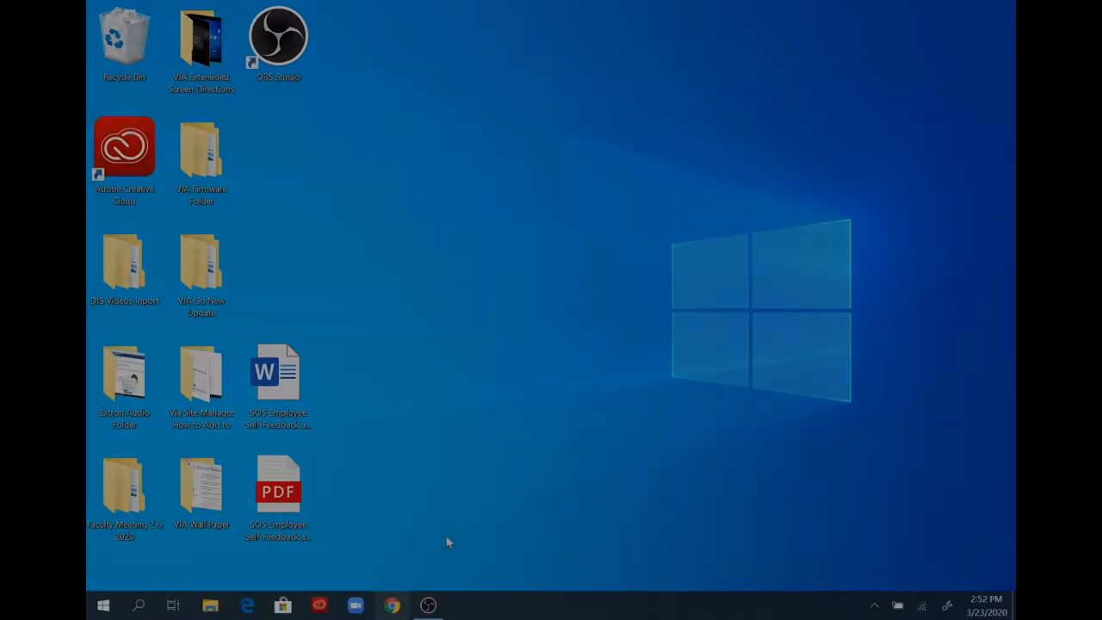
mouse_move(493, 371)
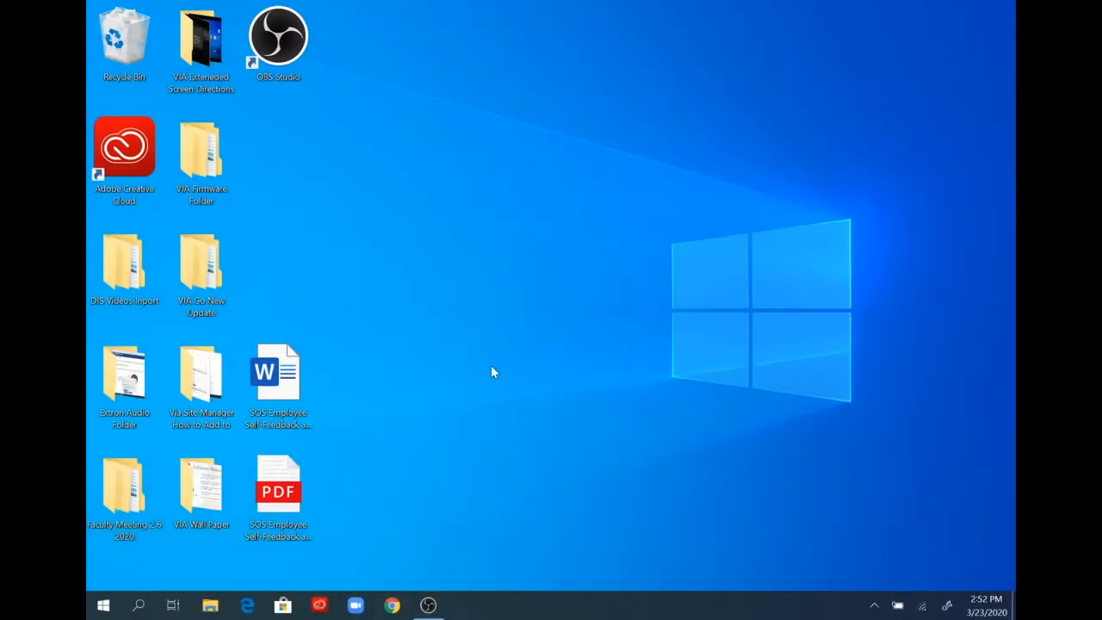
mouse_move(488, 379)
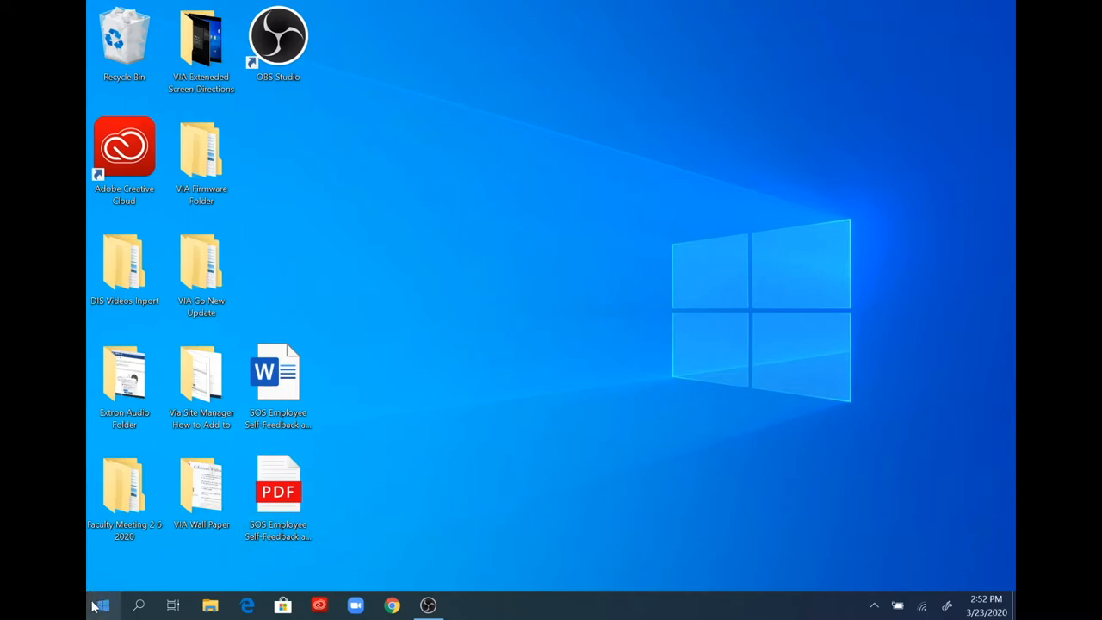
mouse_move(105, 603)
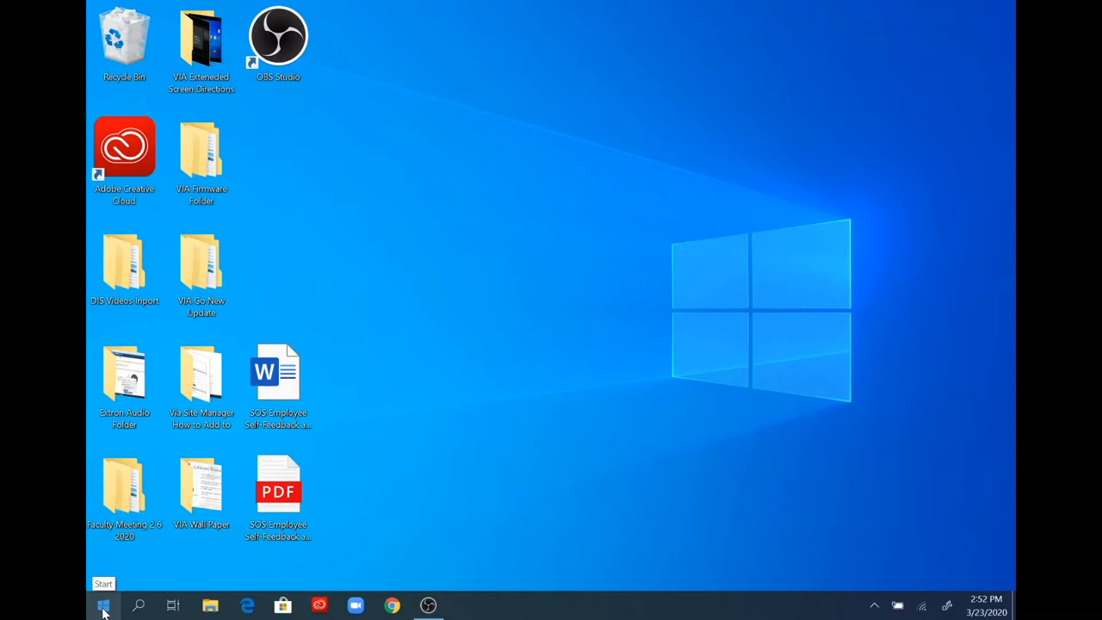
- Launch Windows Settings from the Start menu's expanded left rail
click(101, 604)
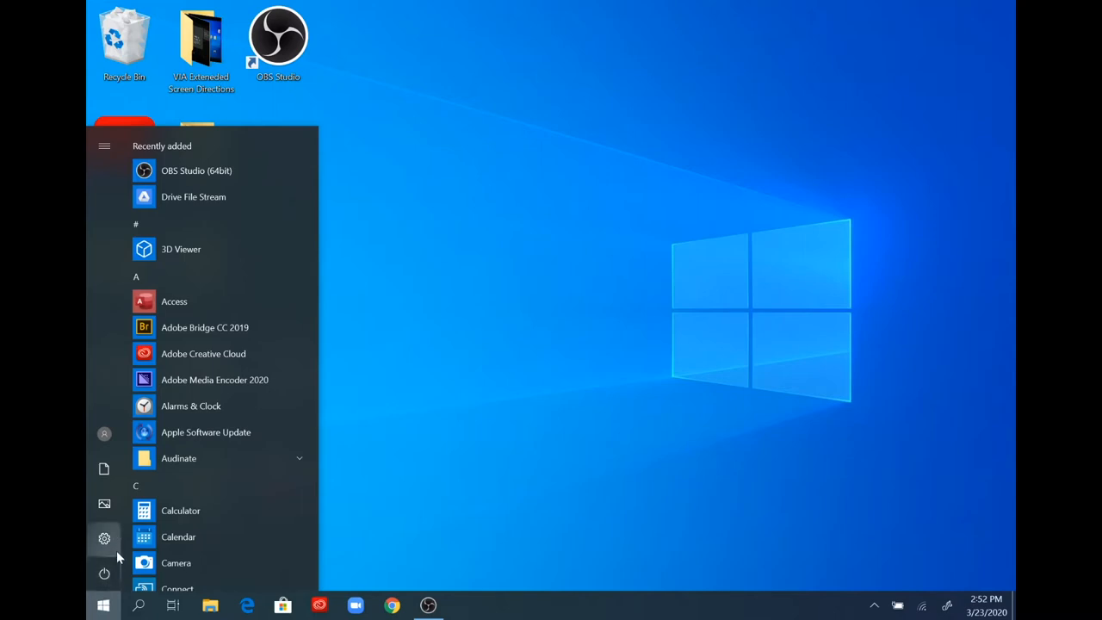
click(104, 146)
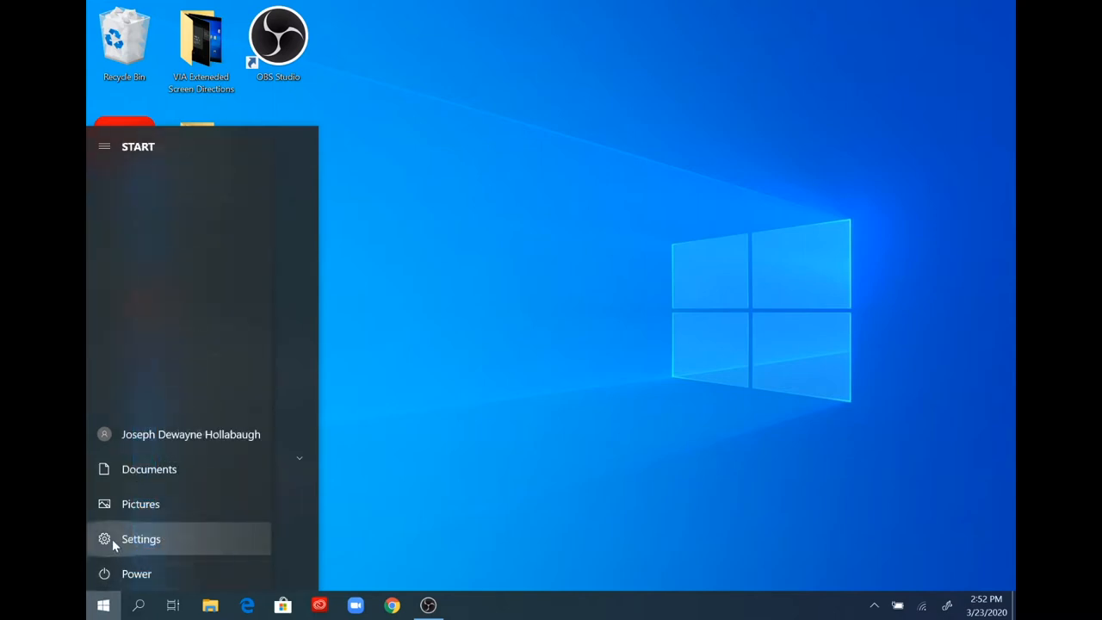
click(141, 538)
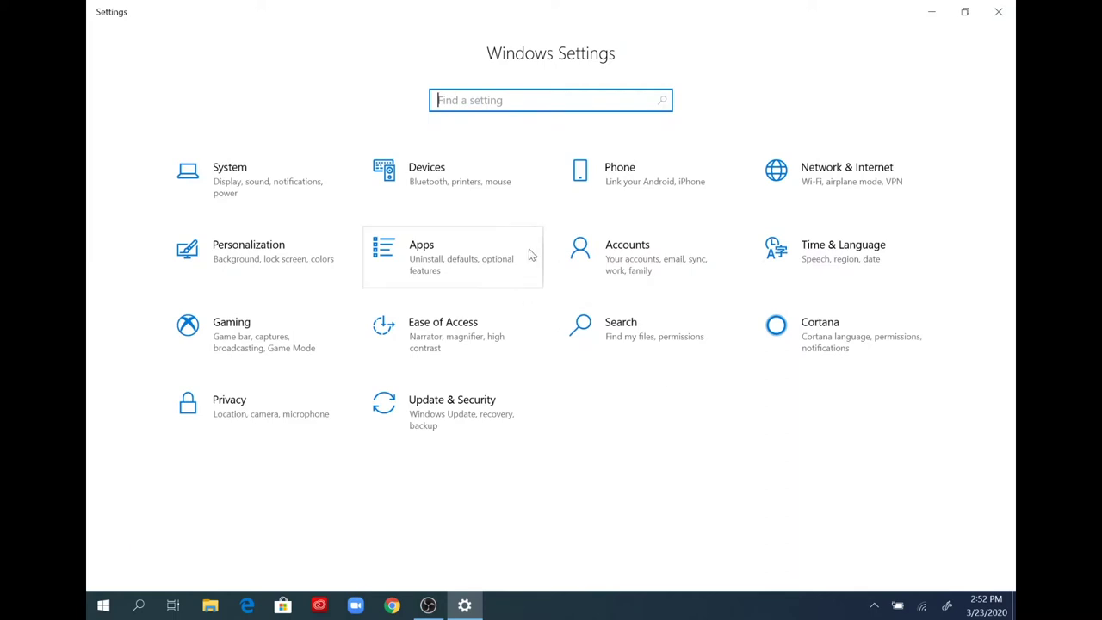
mouse_move(248, 153)
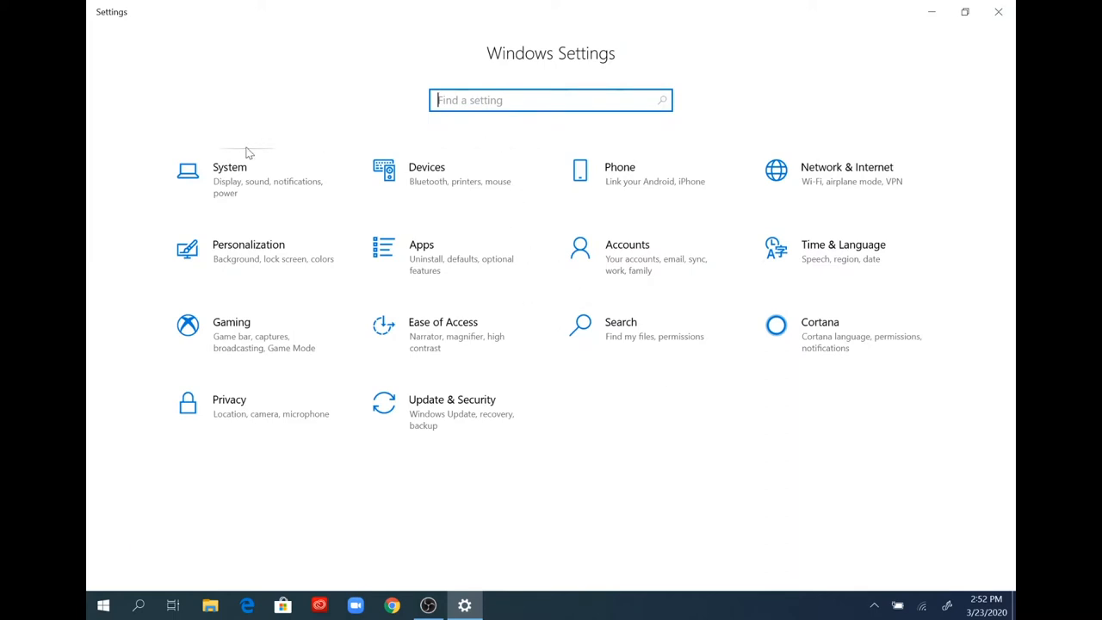
mouse_move(248, 196)
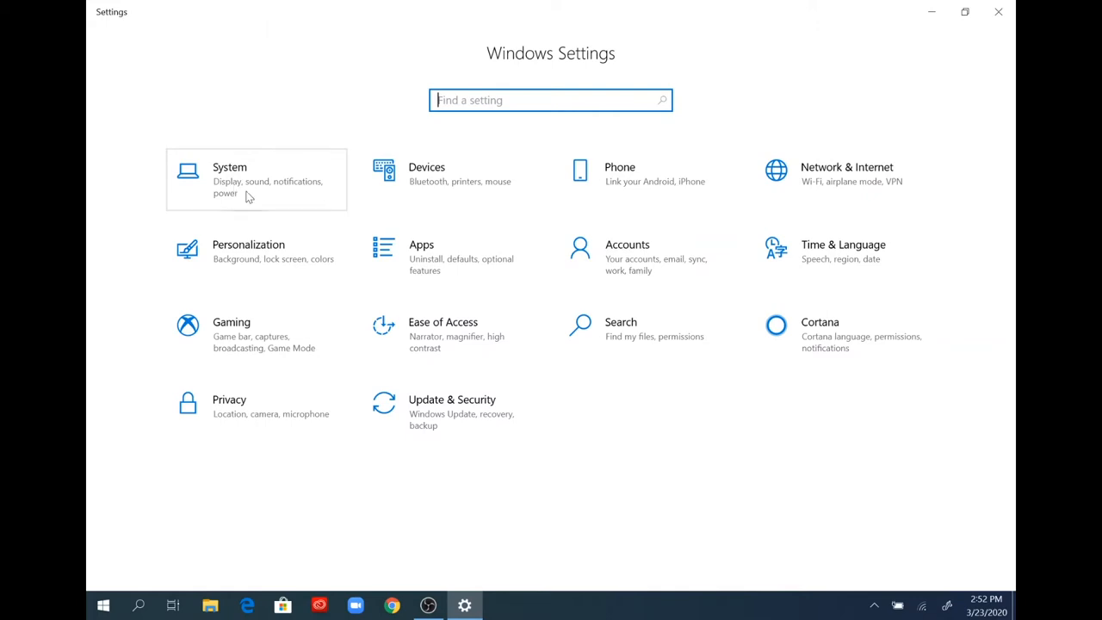
- Go to System > Sound to view Speakers (Conexant ISST Audio) at volume 46
click(230, 180)
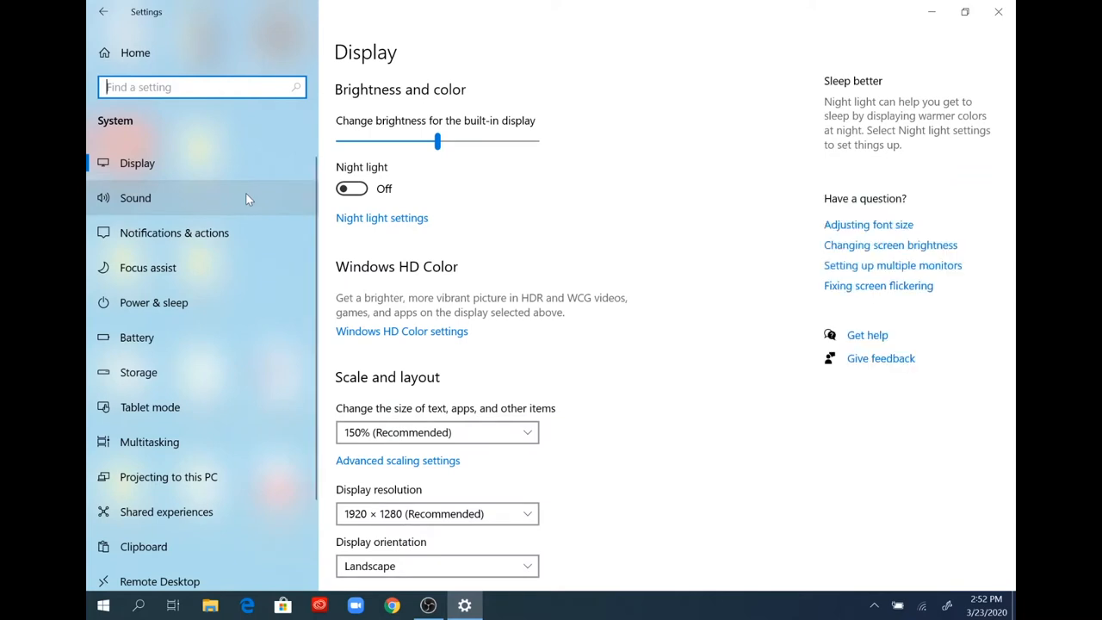
mouse_move(247, 205)
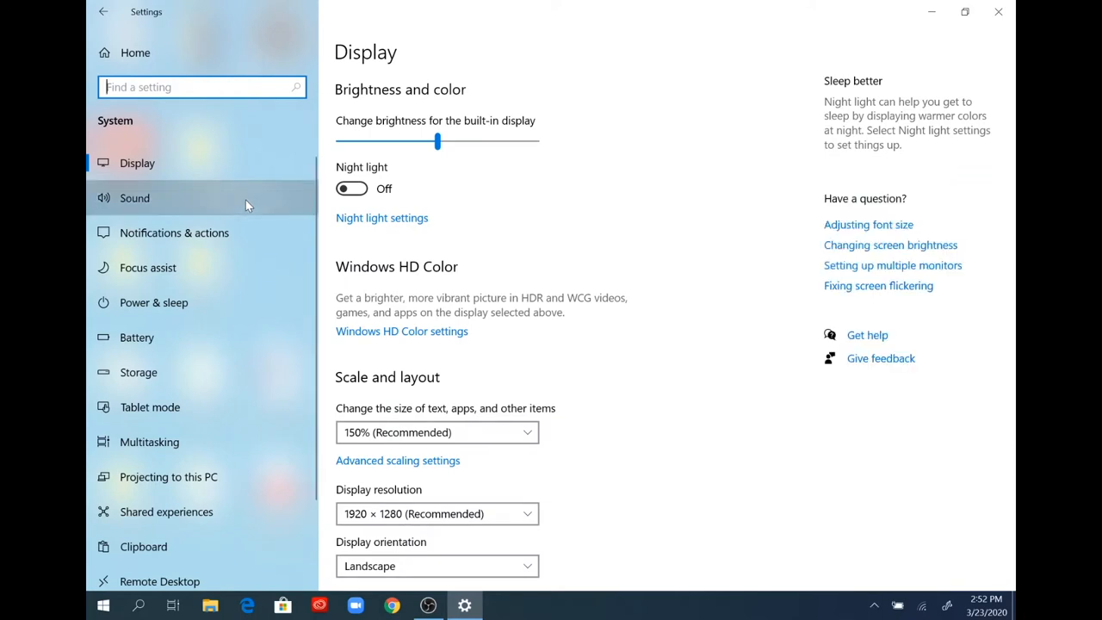
click(134, 198)
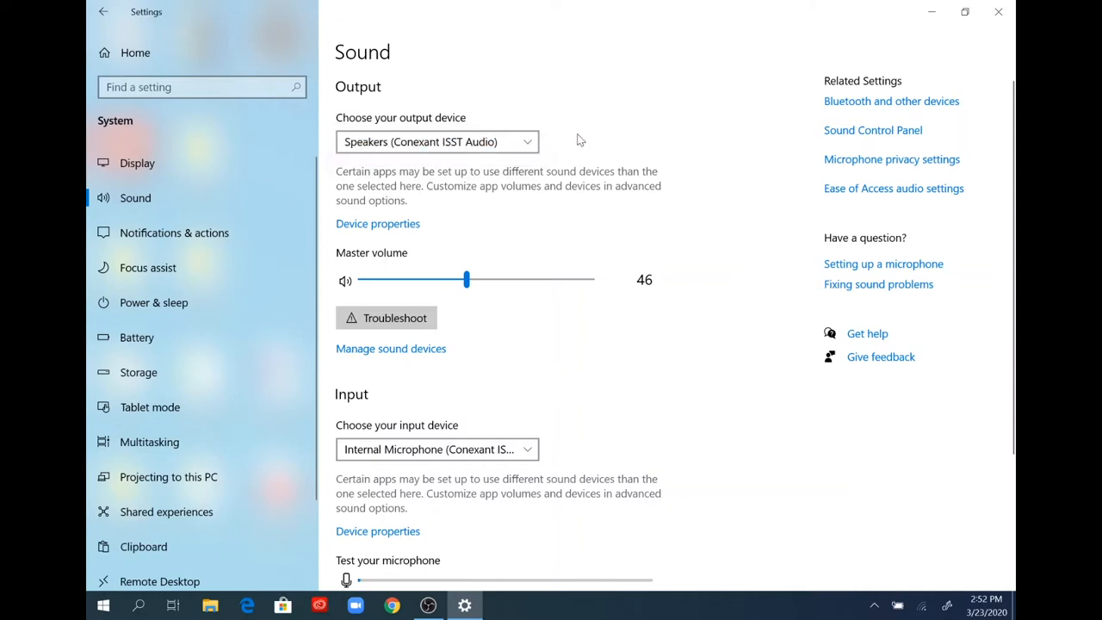
click(436, 141)
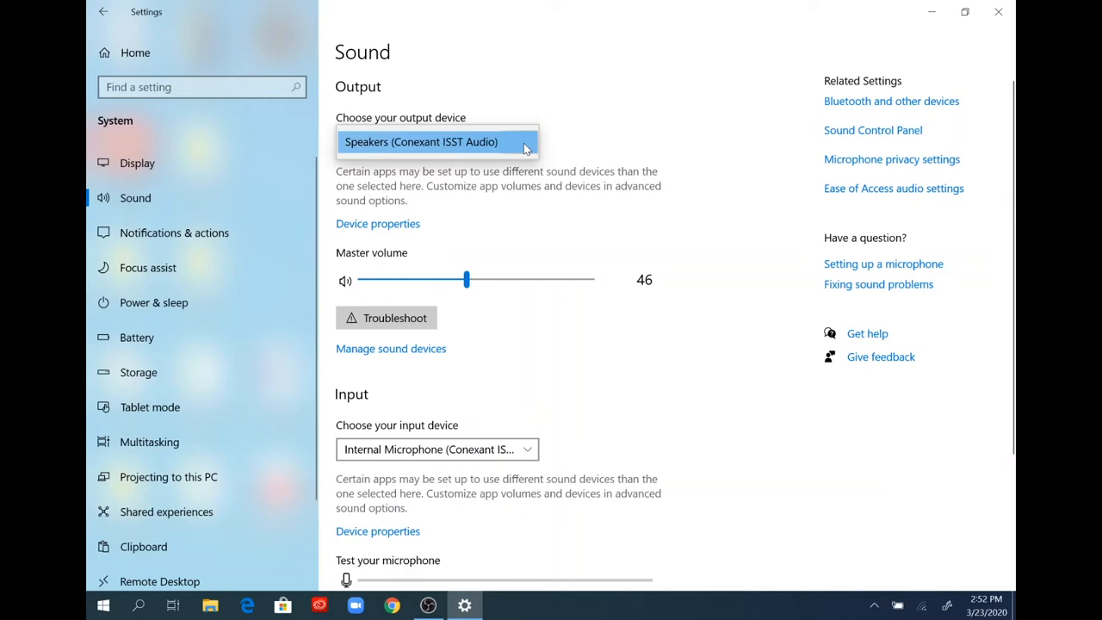
click(436, 141)
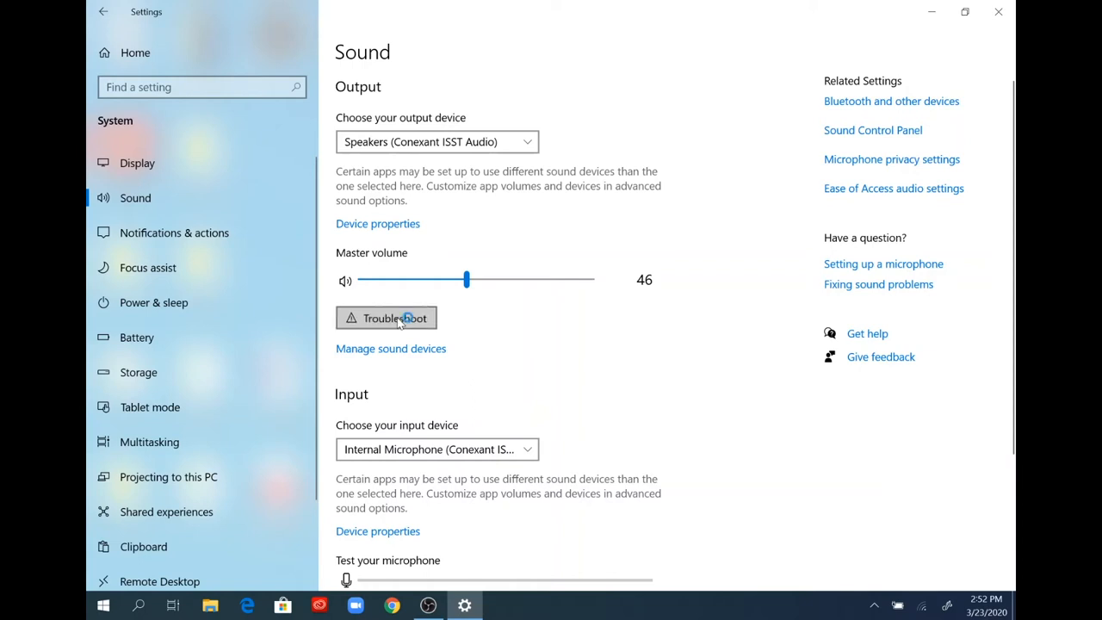
- Run the audio troubleshooter on Speakers, skip audio enhancements, and cancel
click(385, 318)
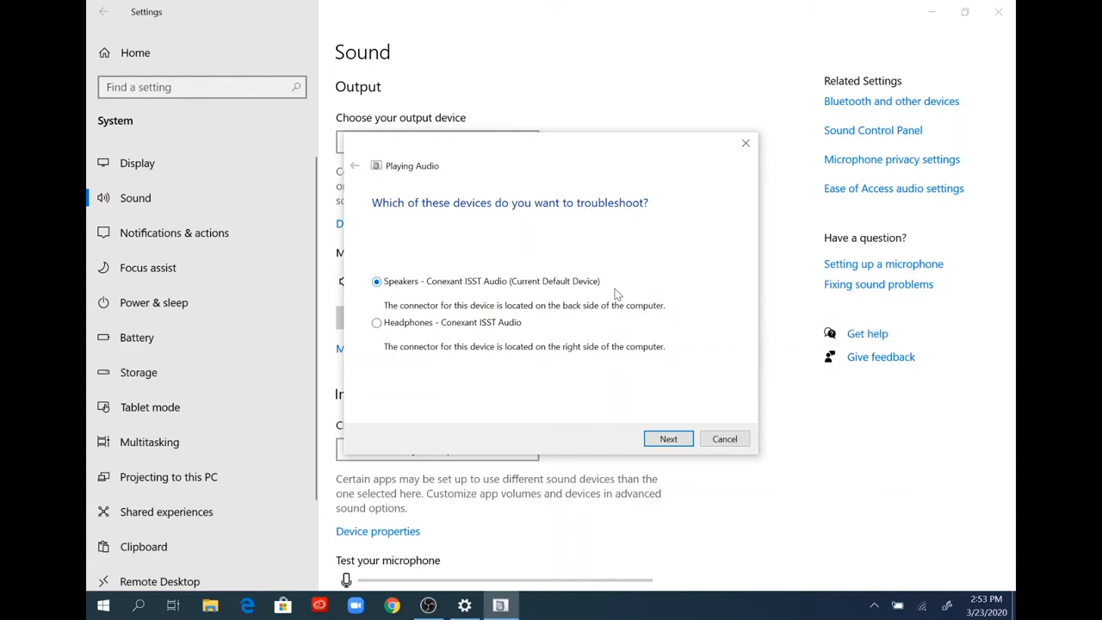
mouse_move(668, 438)
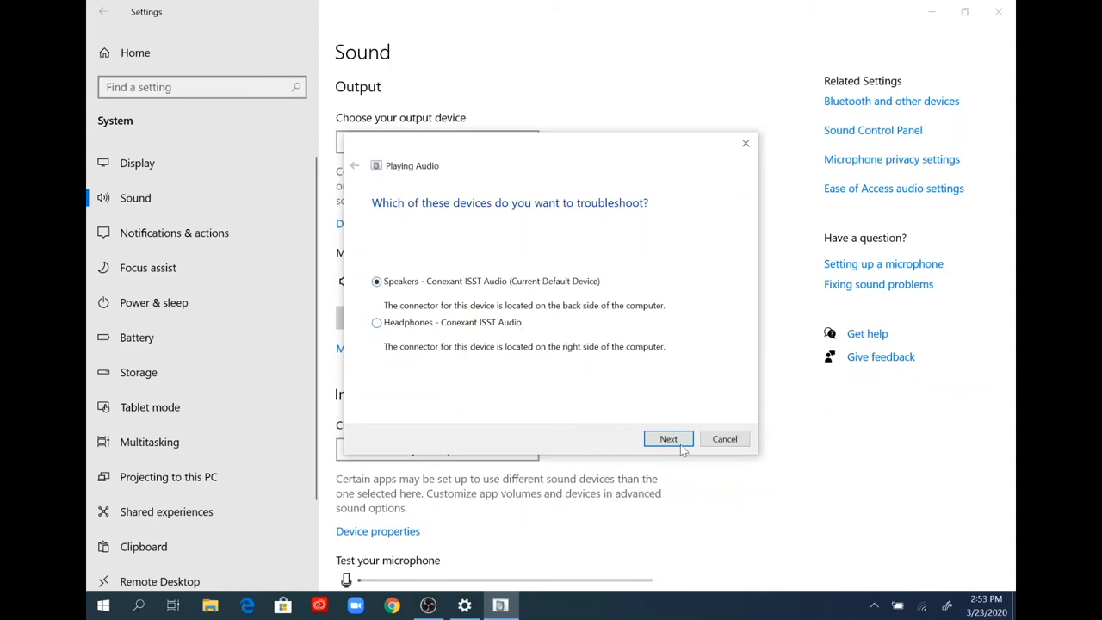
click(667, 438)
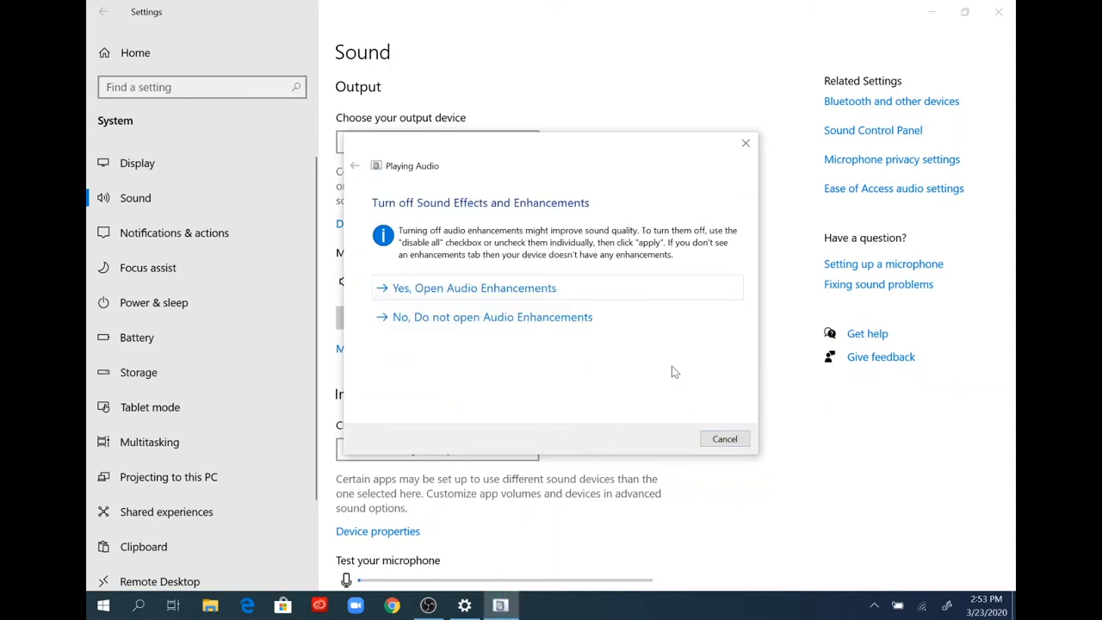
mouse_move(548, 324)
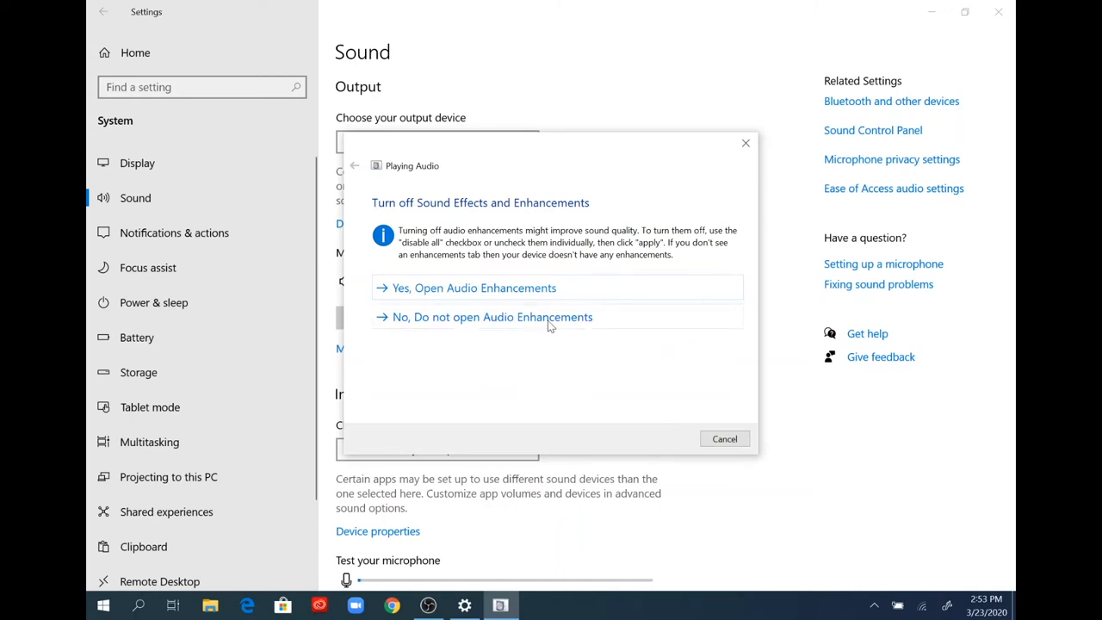
mouse_move(548, 300)
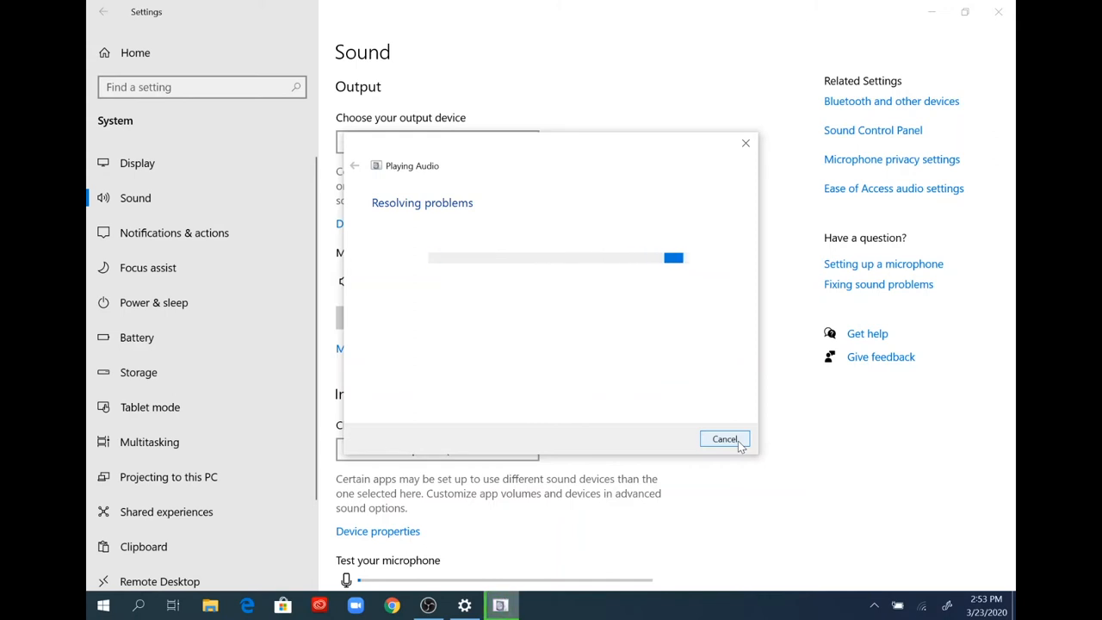
click(724, 439)
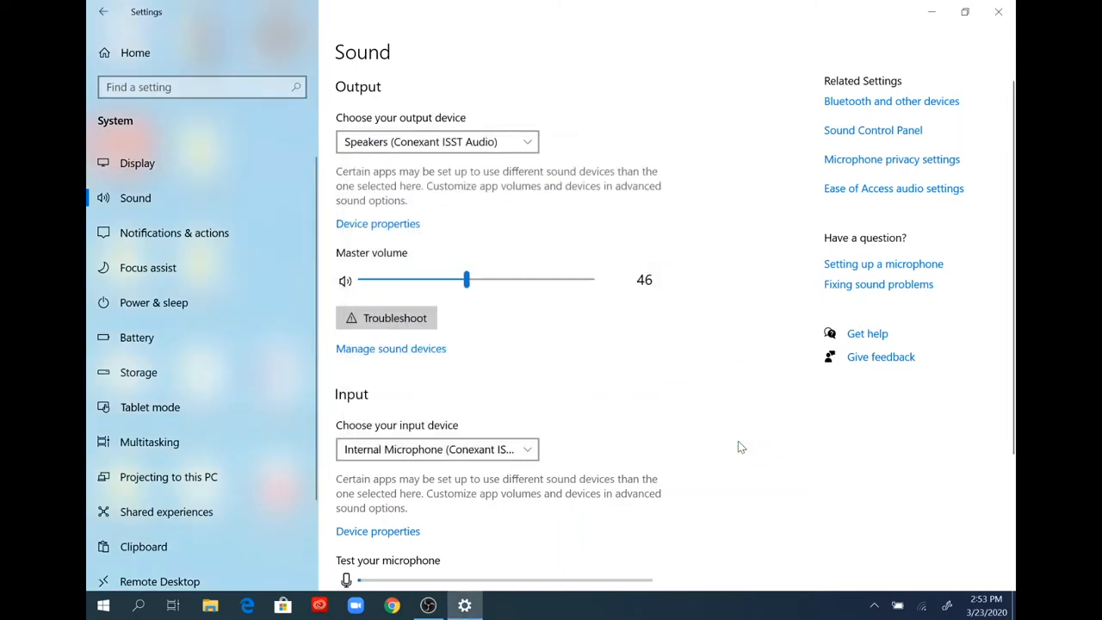
mouse_move(386, 202)
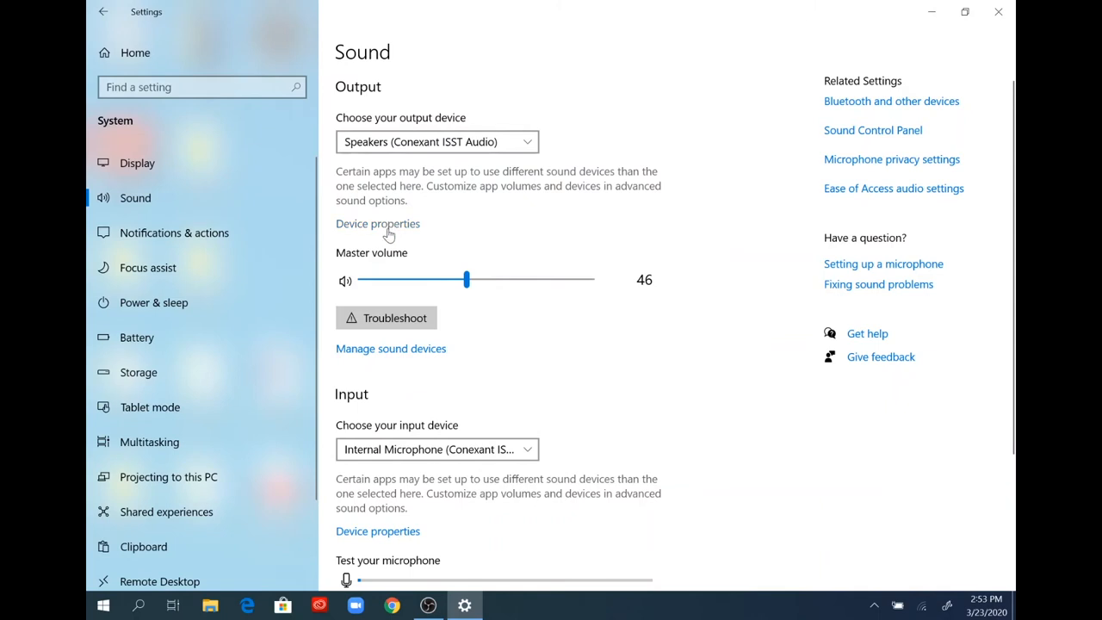
- View Speakers device properties: spatial sound Off, balance 46 left and right
click(377, 223)
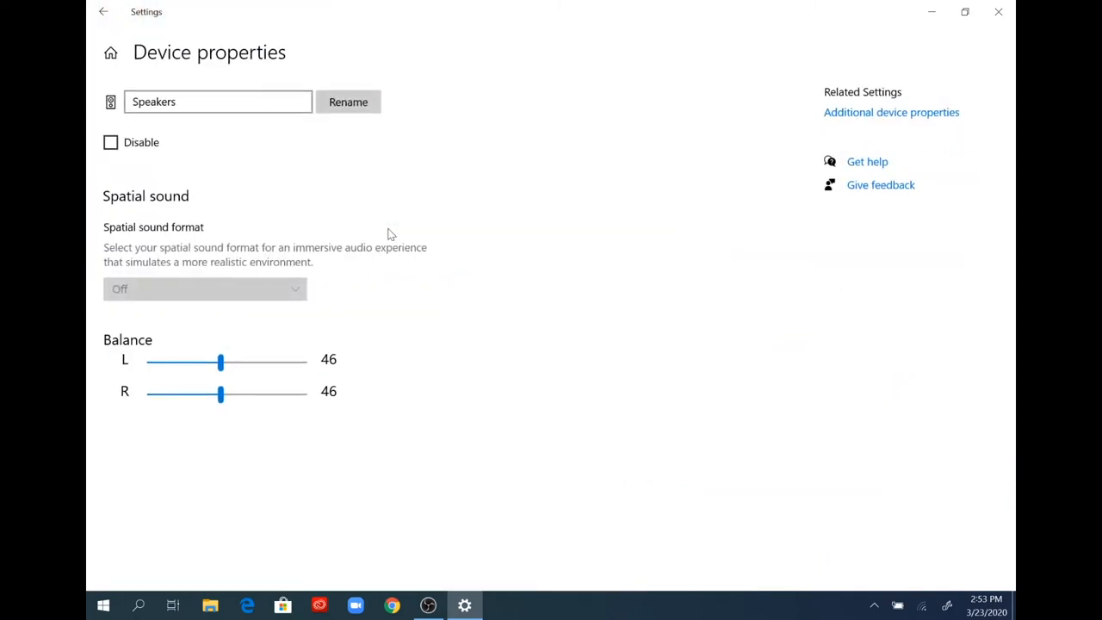
mouse_move(341, 159)
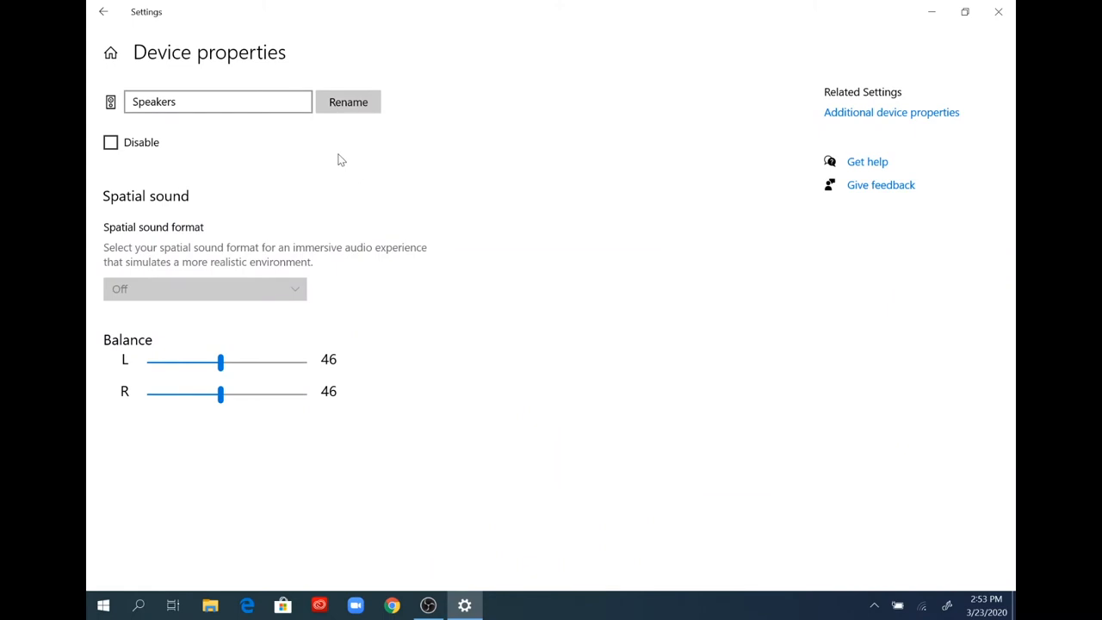
mouse_move(369, 194)
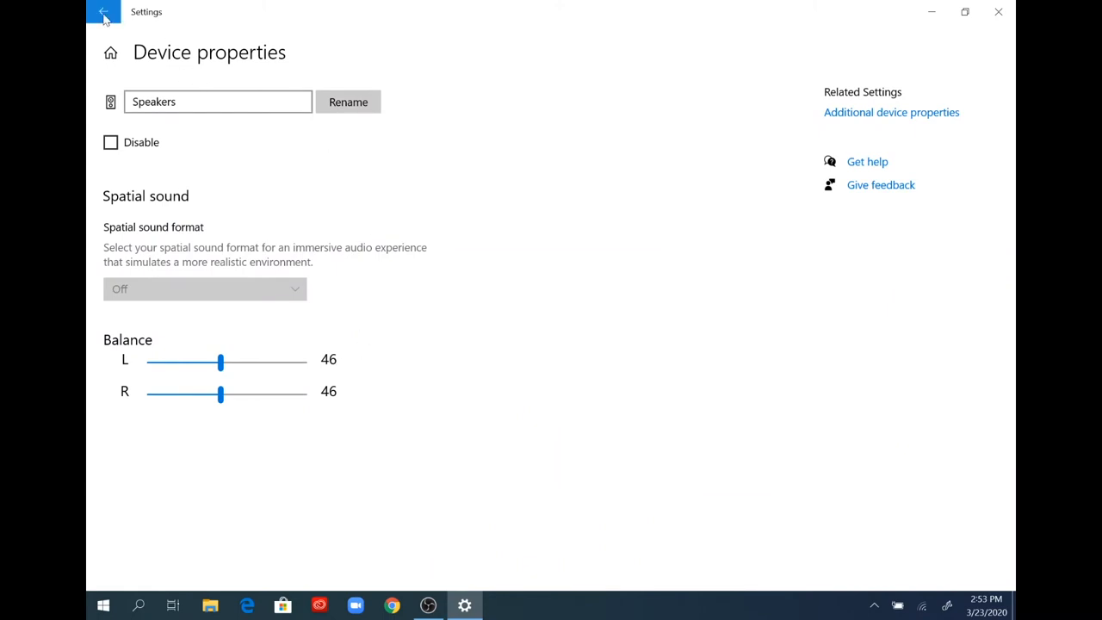
click(97, 14)
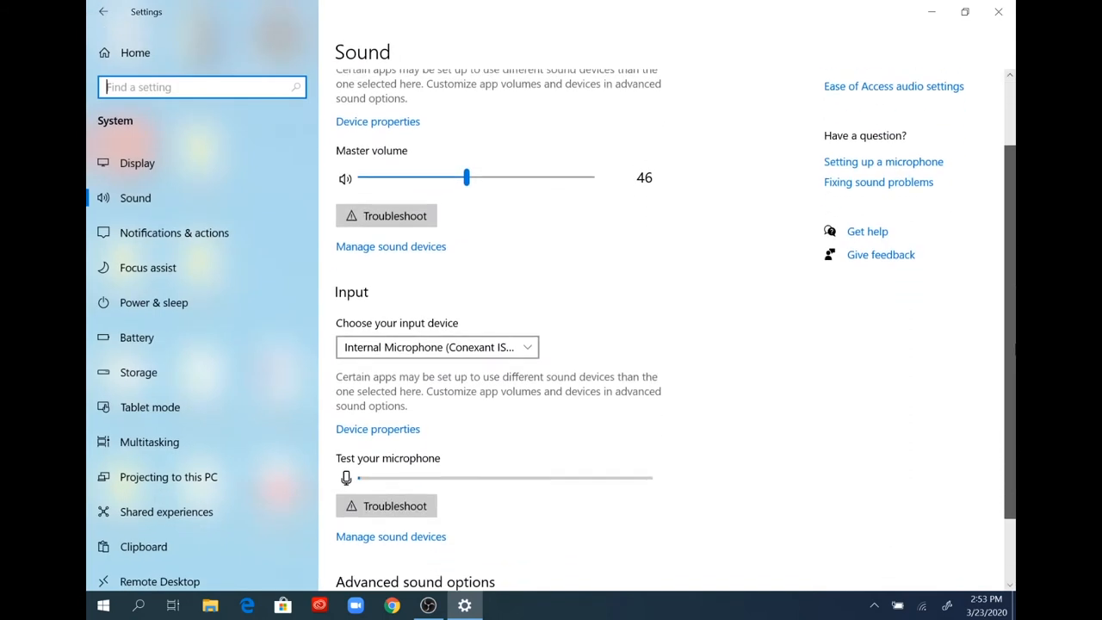
scroll(down, 3)
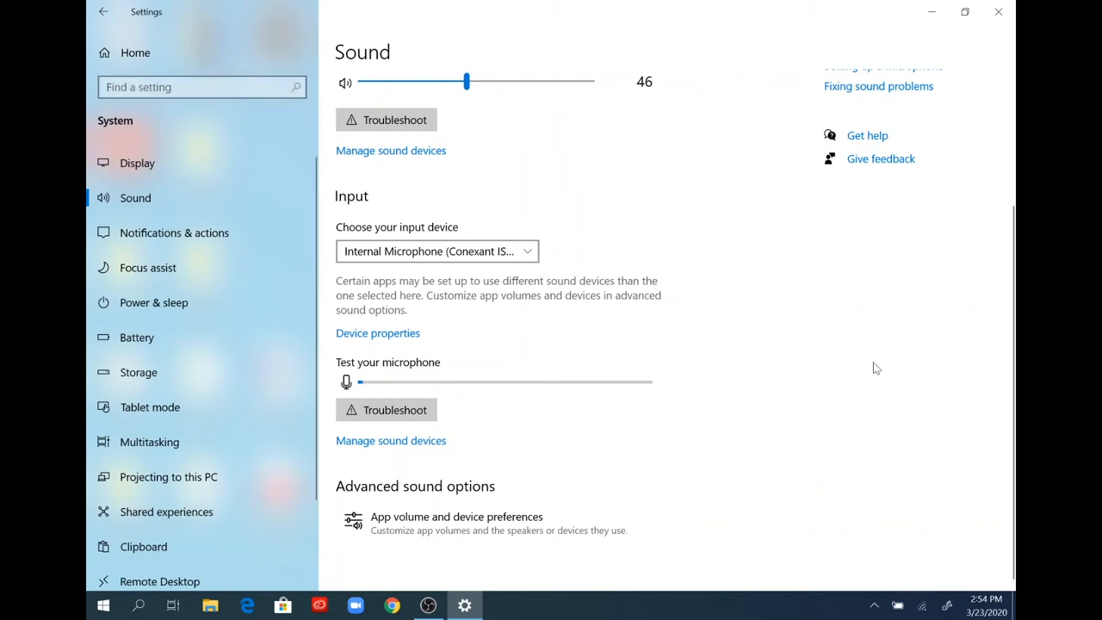
mouse_move(855, 376)
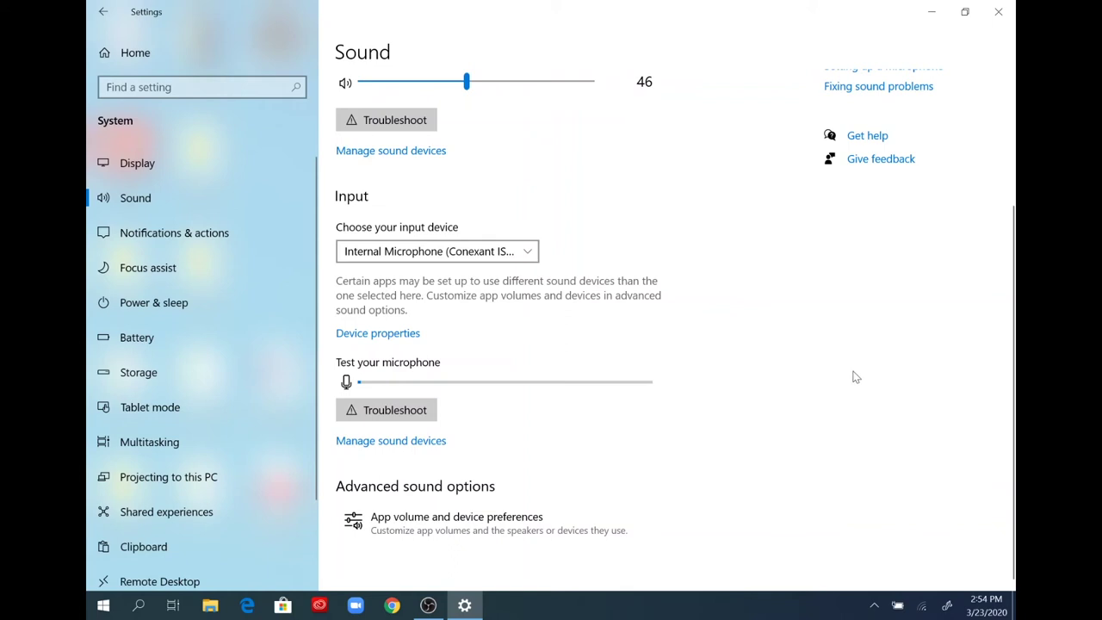
click(436, 250)
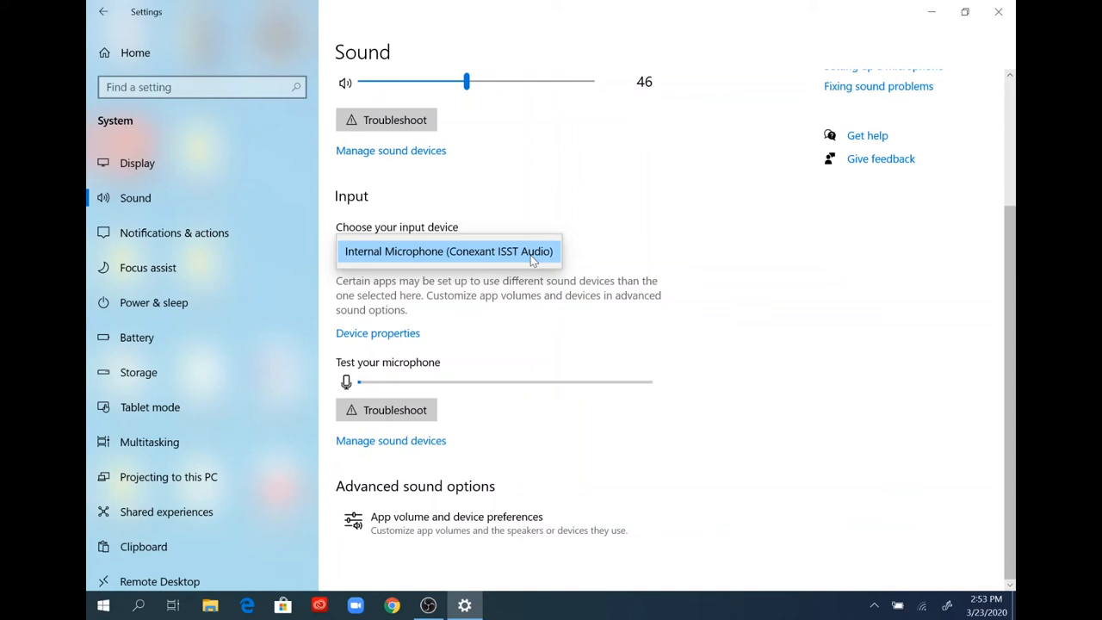
click(448, 250)
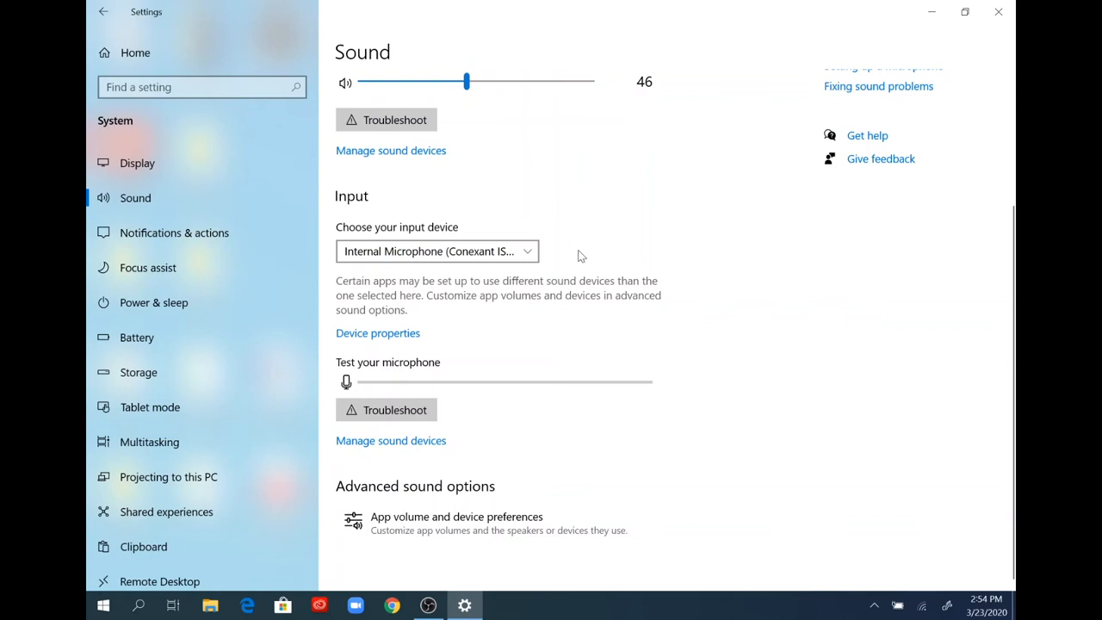
mouse_move(398, 339)
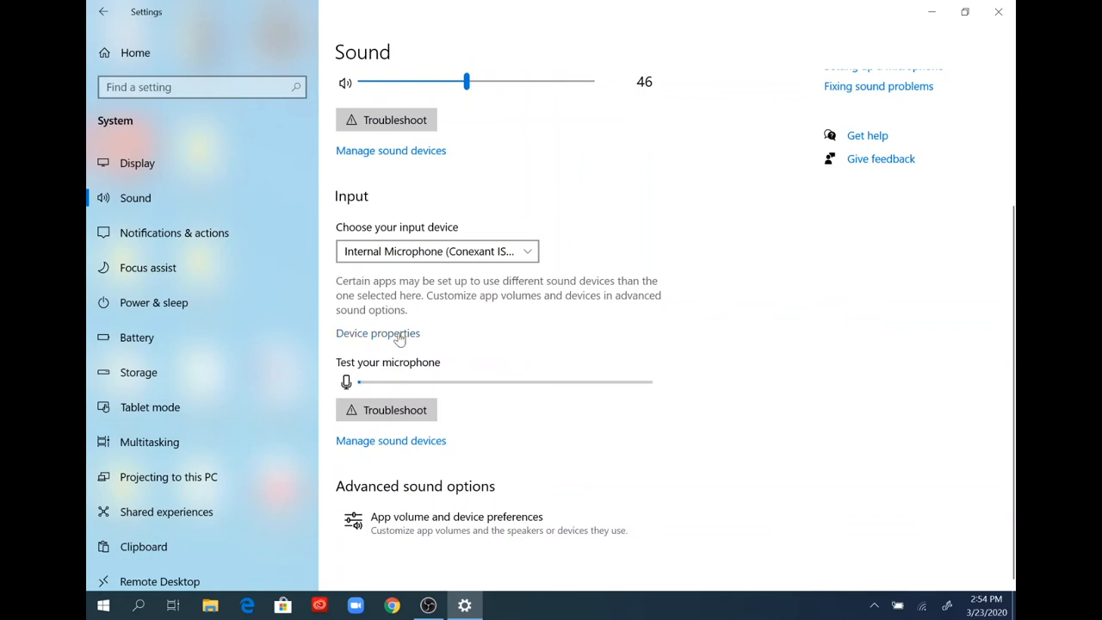
click(377, 333)
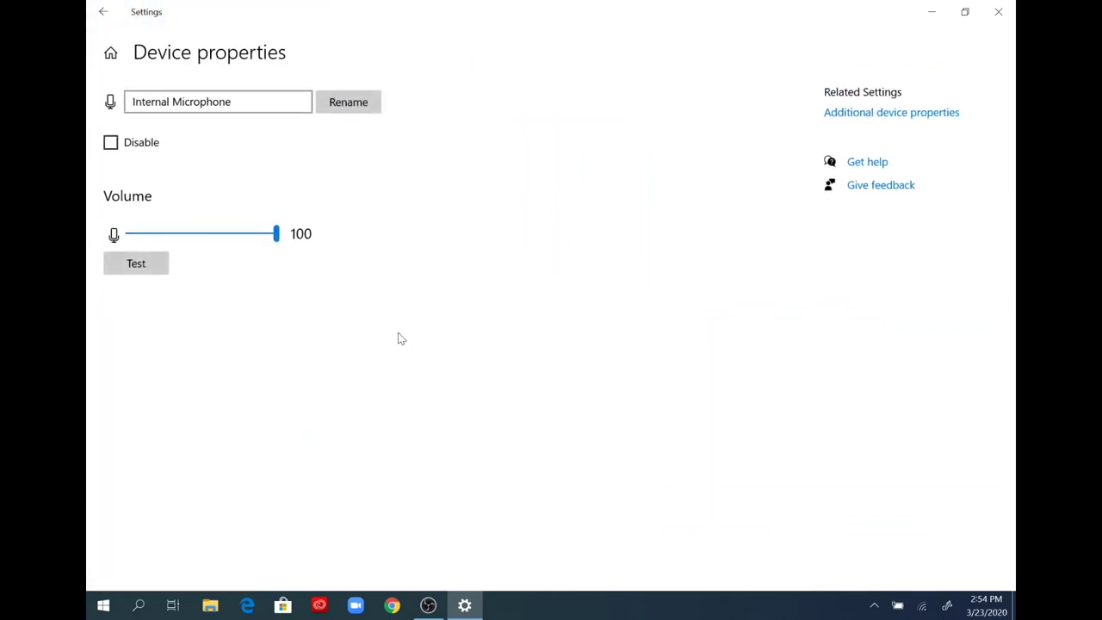
mouse_move(234, 126)
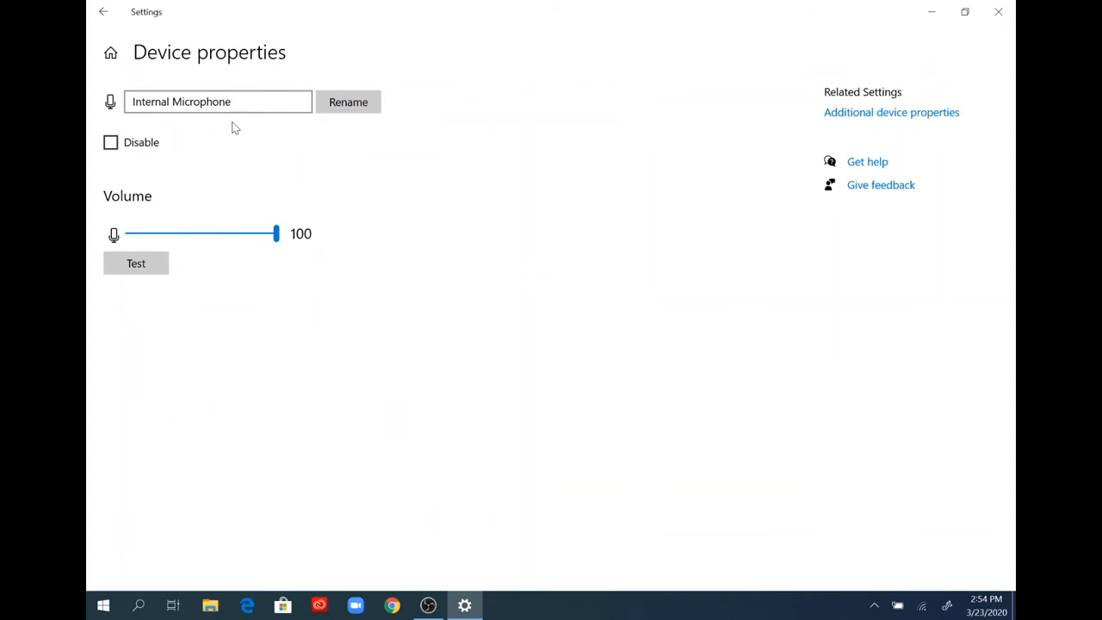
mouse_move(174, 265)
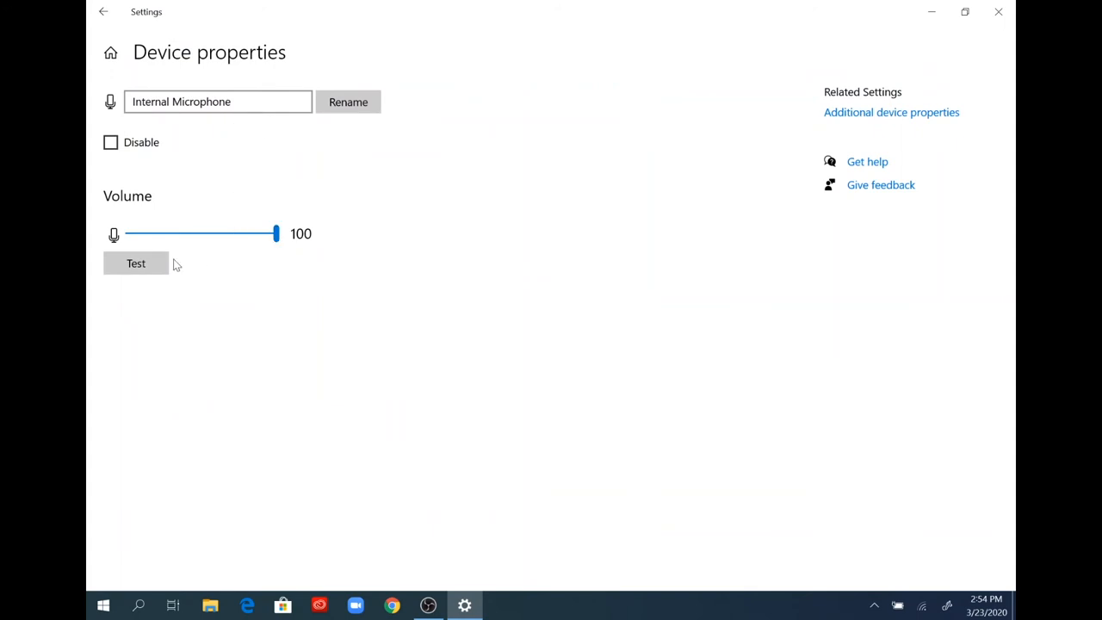
mouse_move(231, 253)
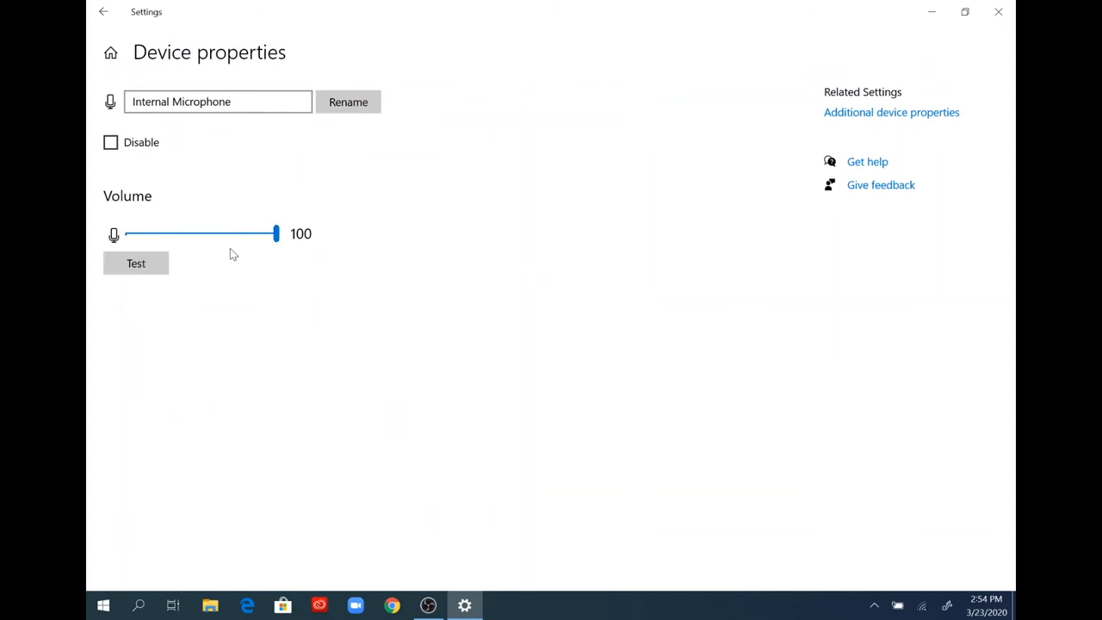
drag(276, 233, 124, 234)
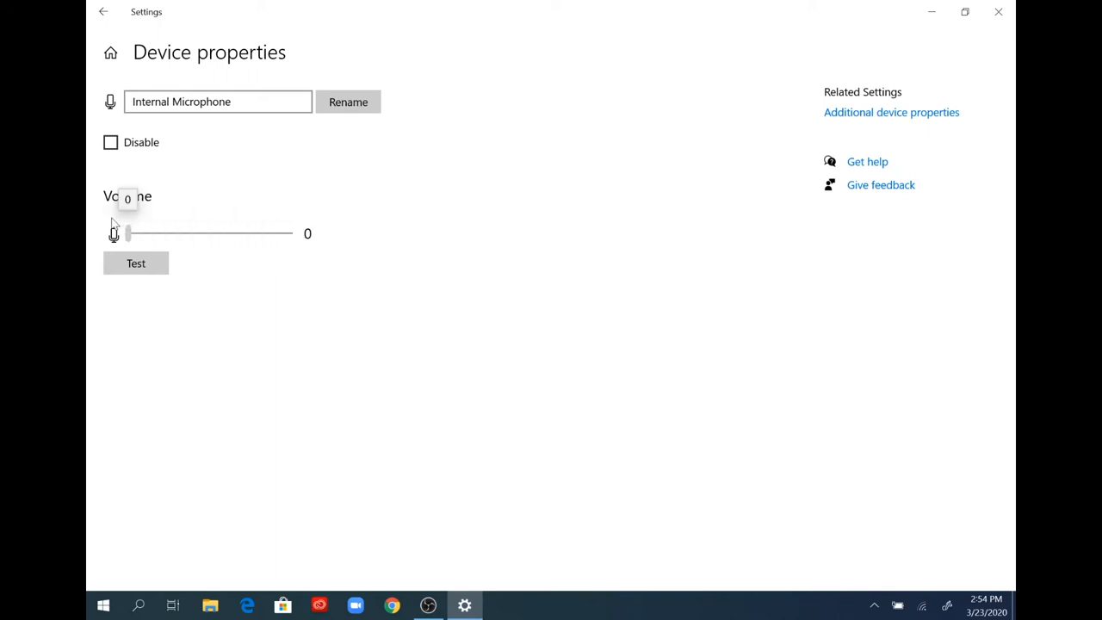
drag(126, 233, 281, 233)
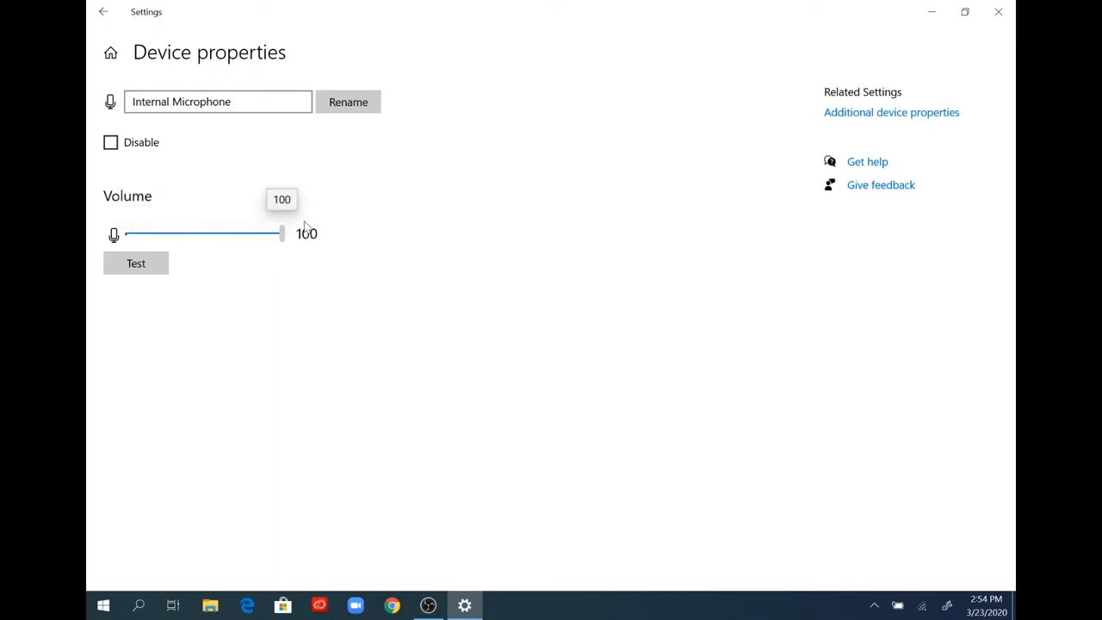
mouse_move(346, 236)
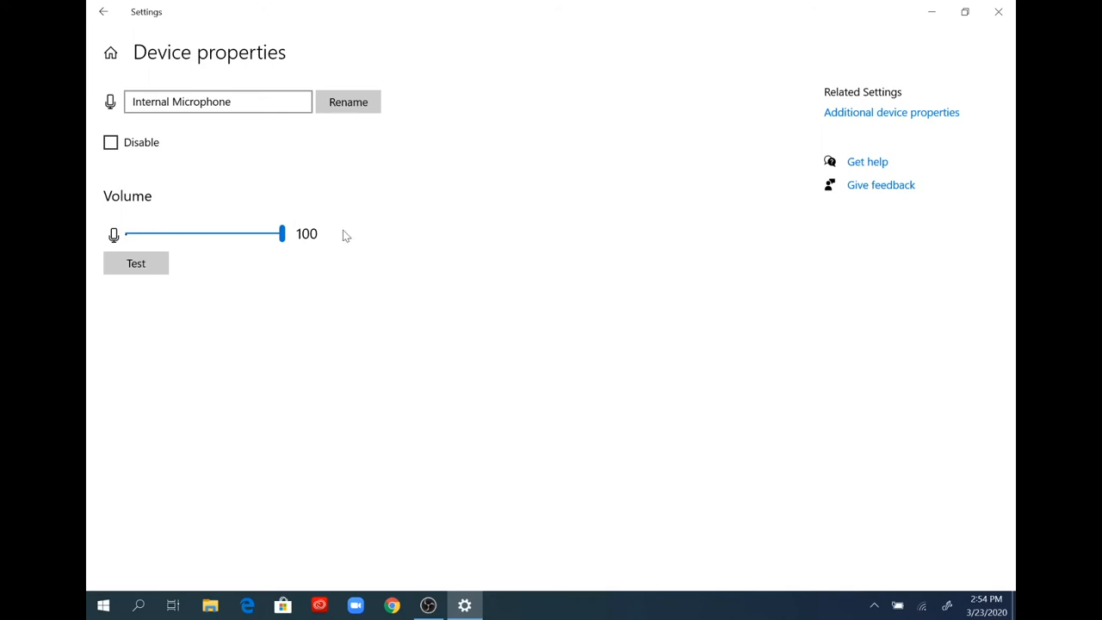
mouse_move(155, 71)
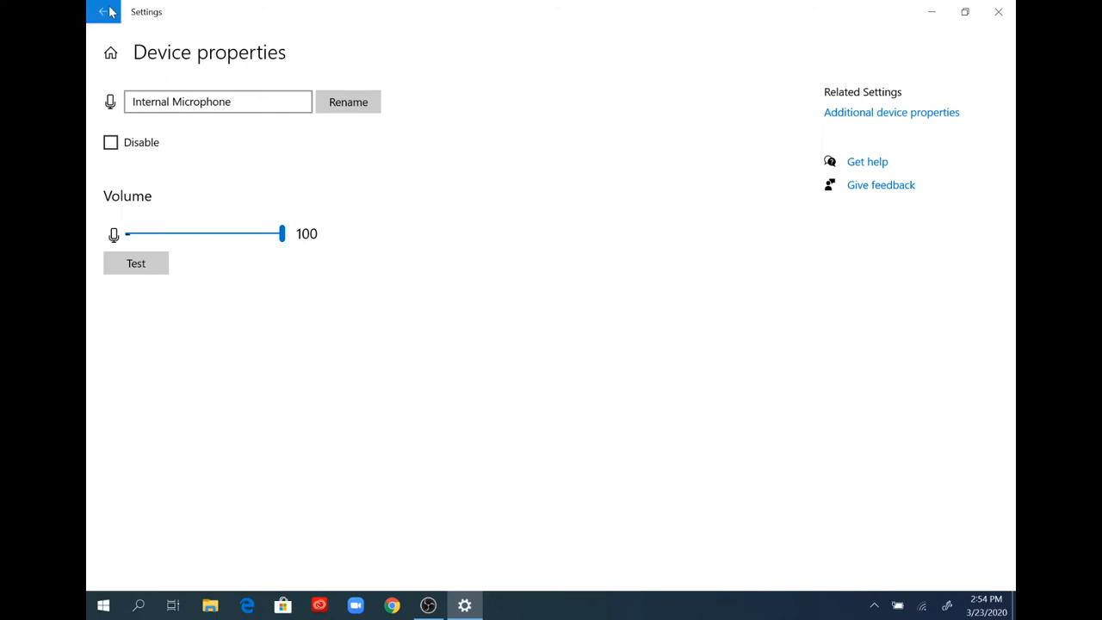
click(101, 13)
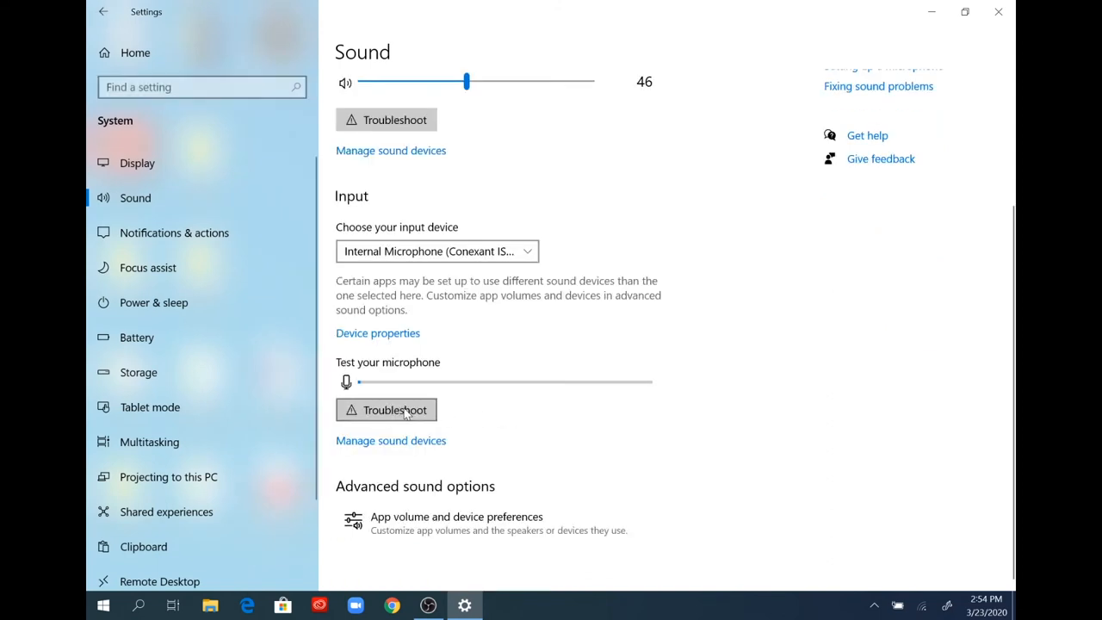
click(386, 410)
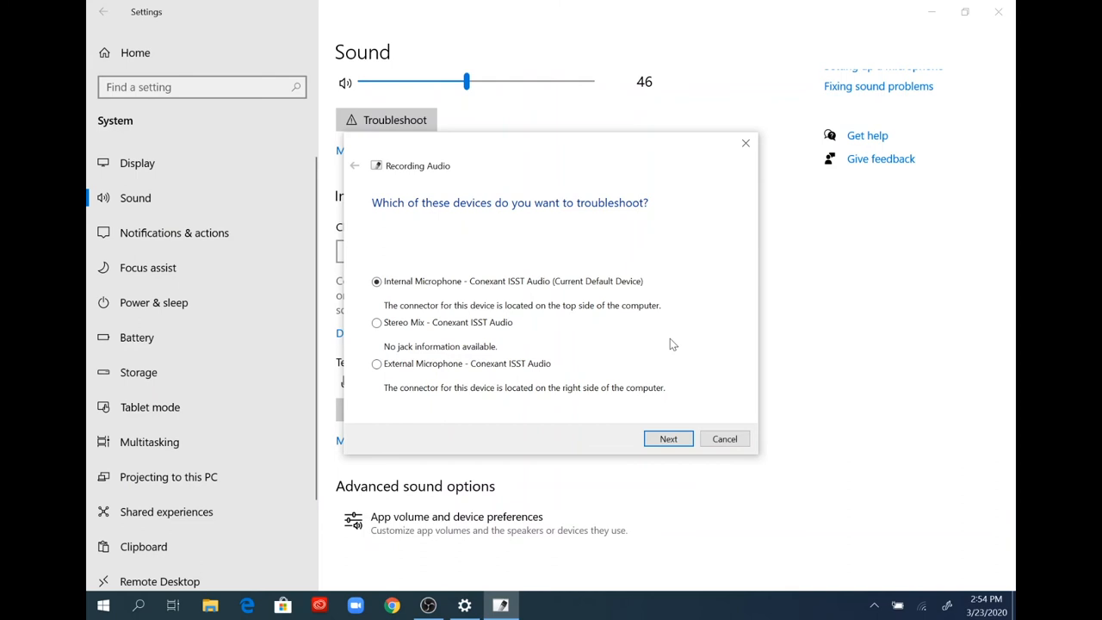
mouse_move(649, 324)
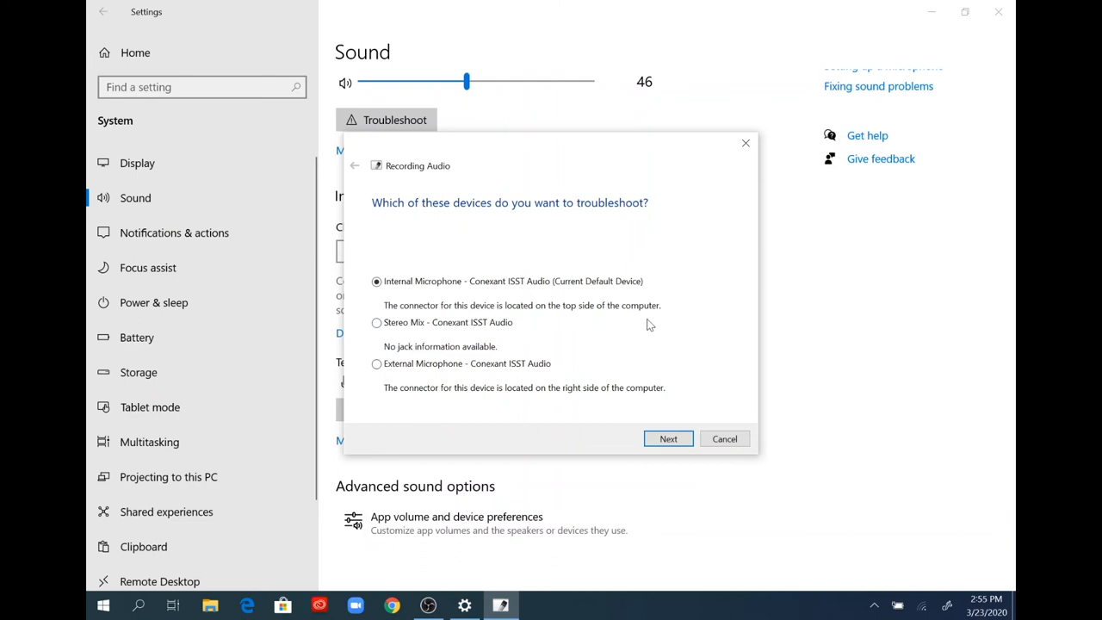
mouse_move(602, 293)
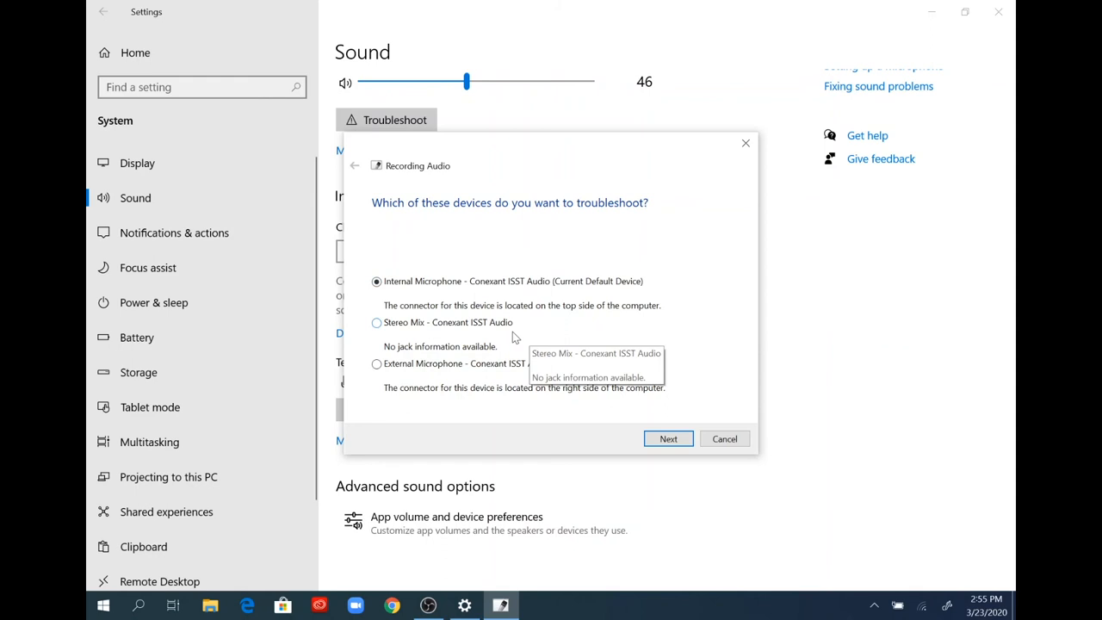
mouse_move(469, 381)
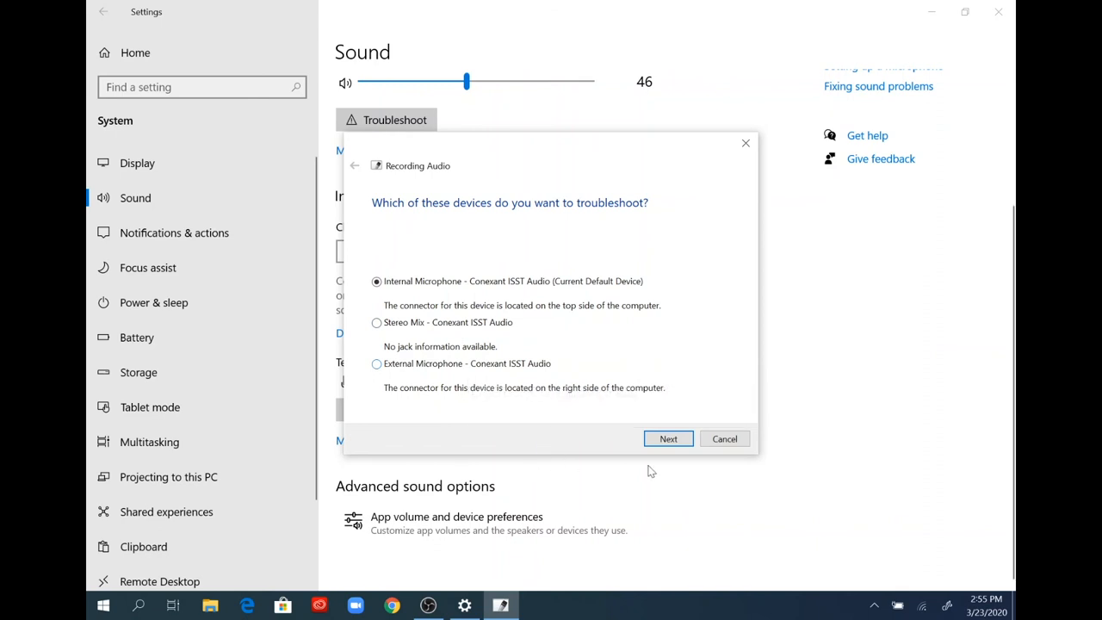
click(667, 438)
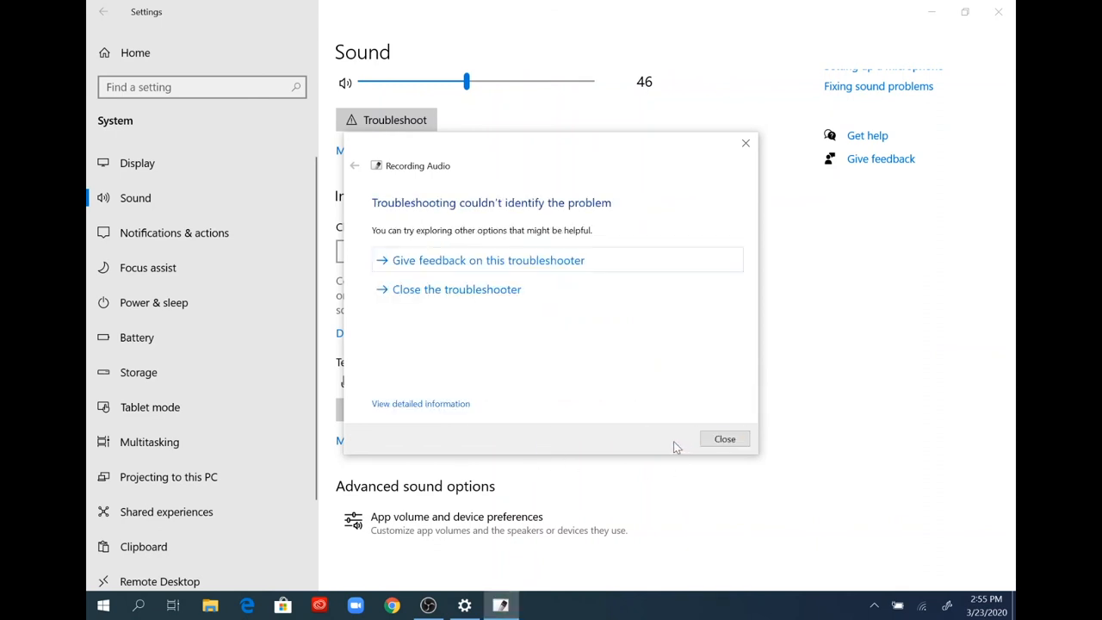
mouse_move(581, 303)
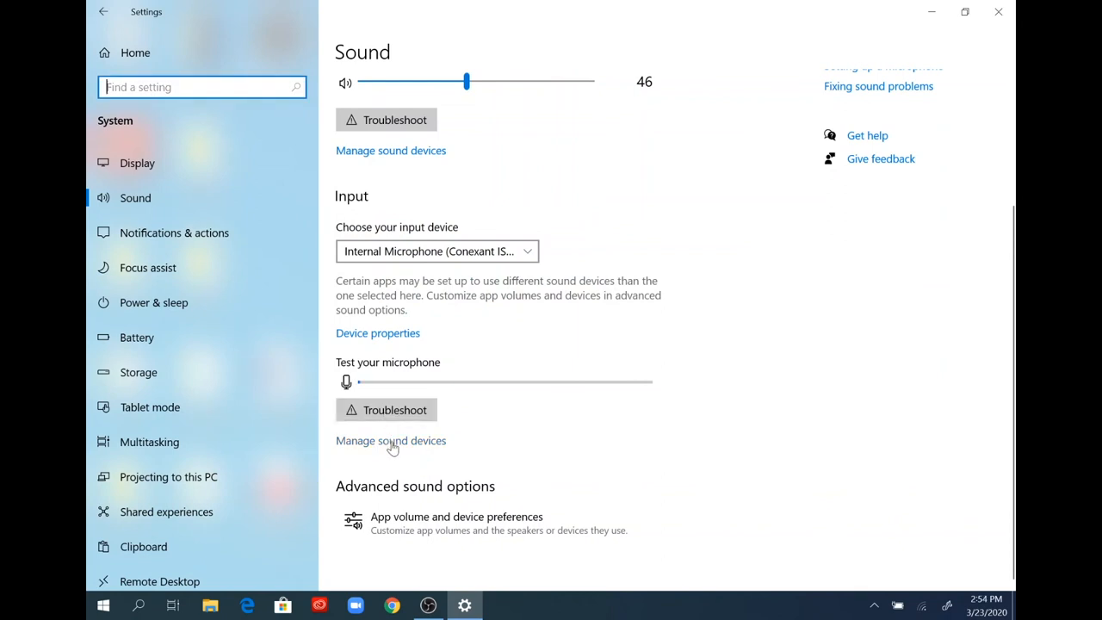
click(390, 441)
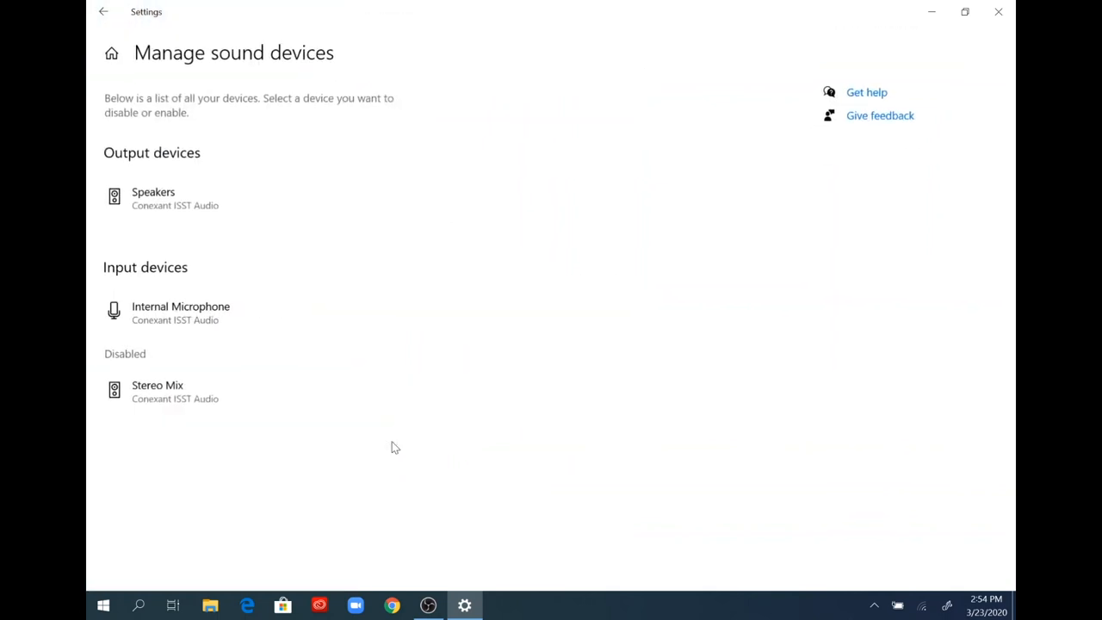
mouse_move(201, 220)
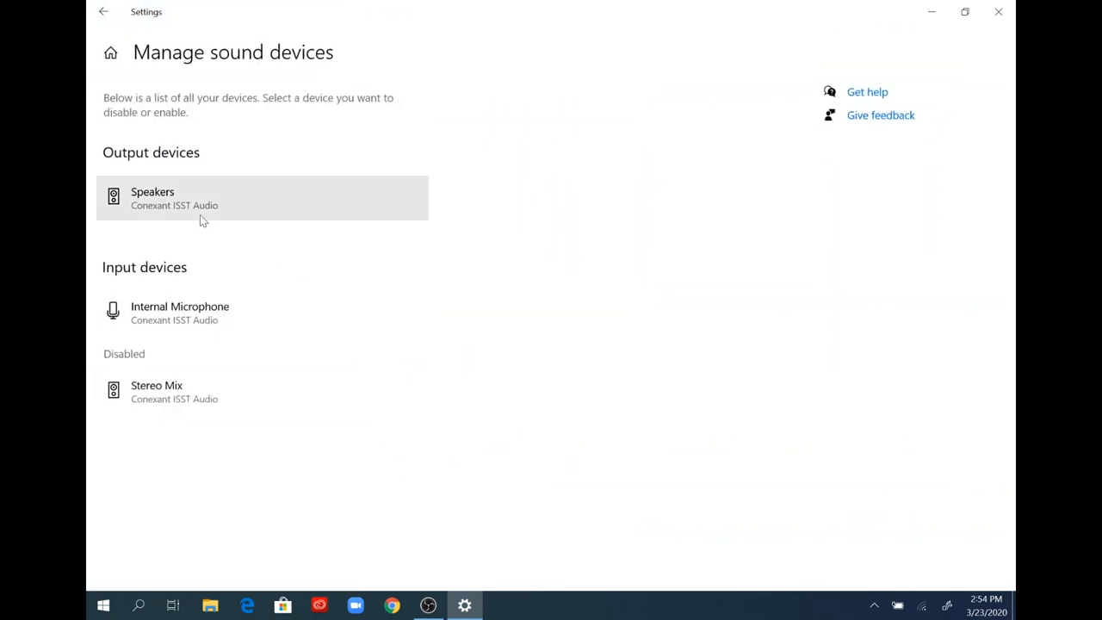
mouse_move(232, 401)
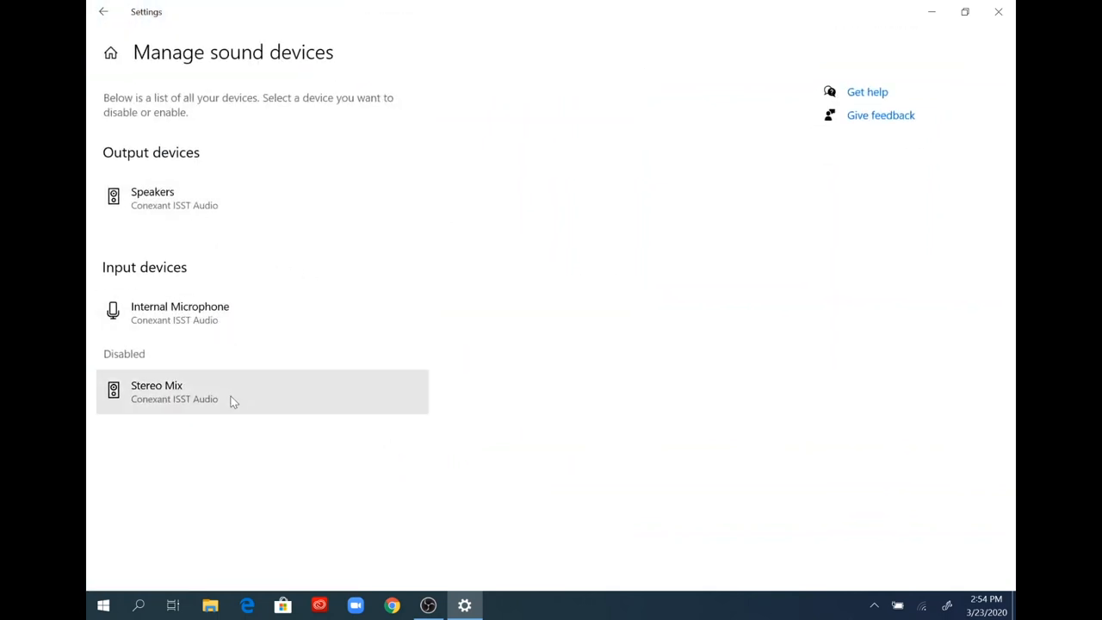
click(107, 13)
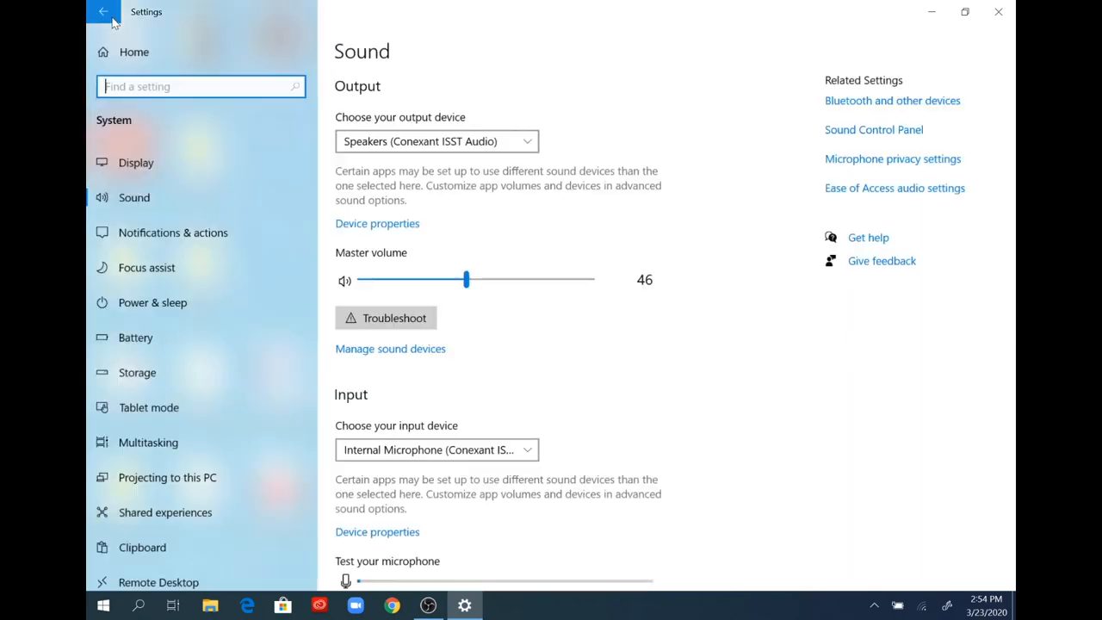